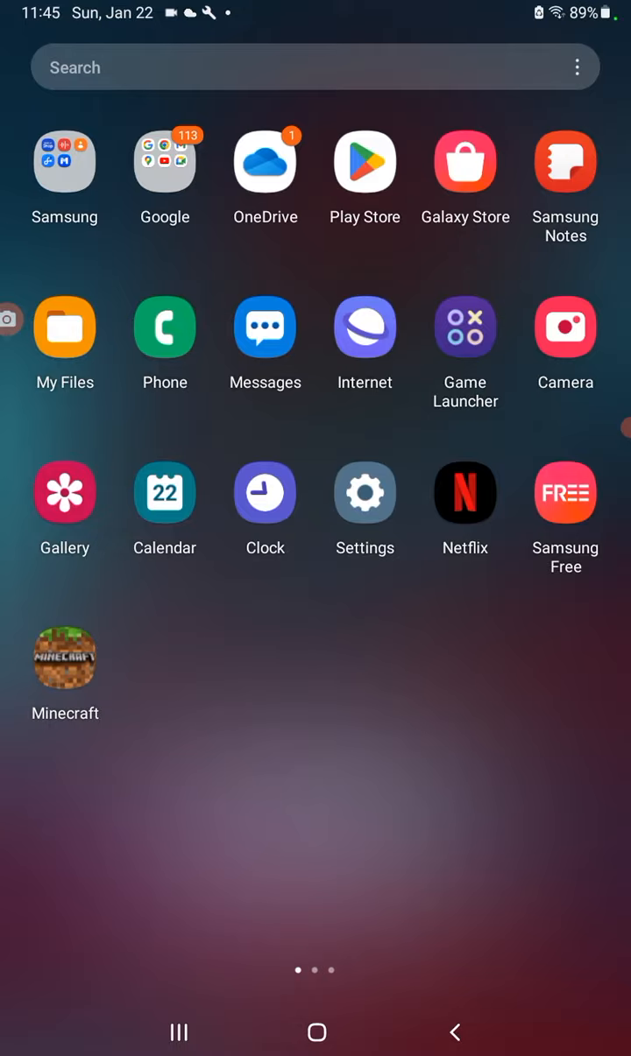
# Launch the Samsung Camera app from the home screen
pyautogui.click(564, 328)
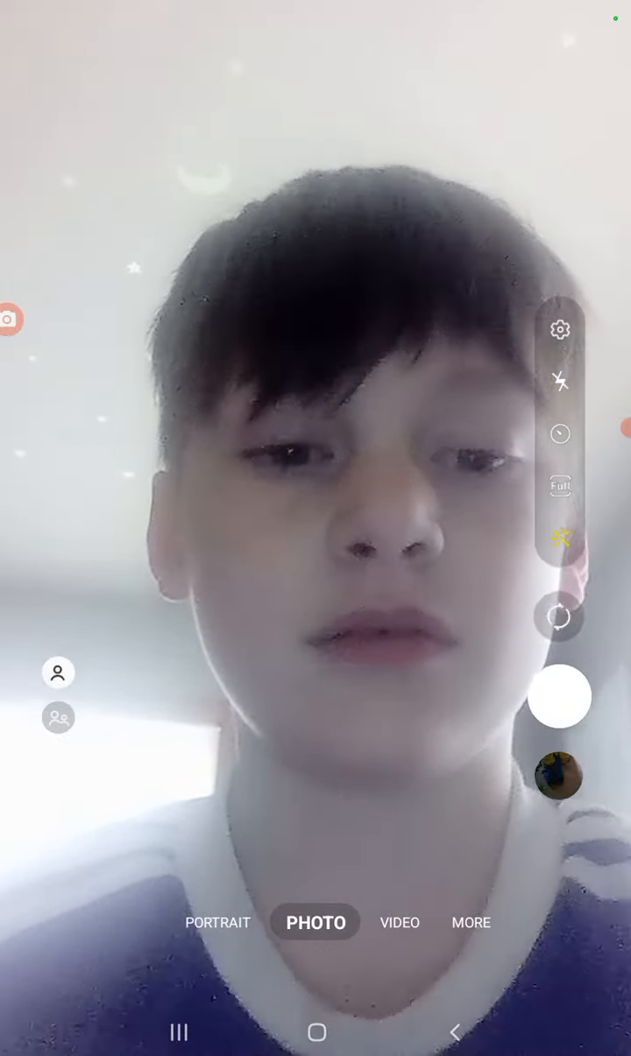
# Flip to the rear camera so the viewfinder frames the paper letters on the wall
pyautogui.click(559, 617)
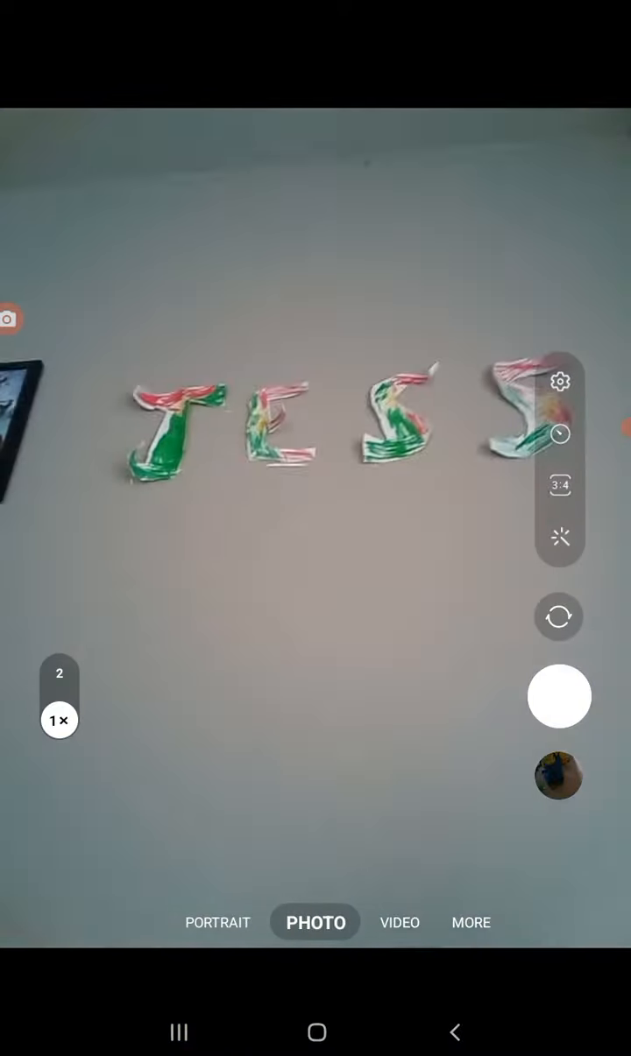